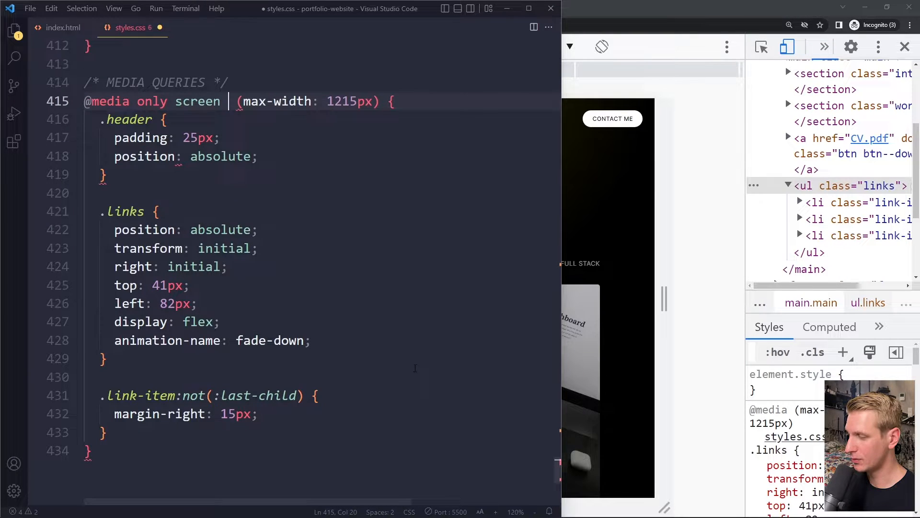
key("Backspace")
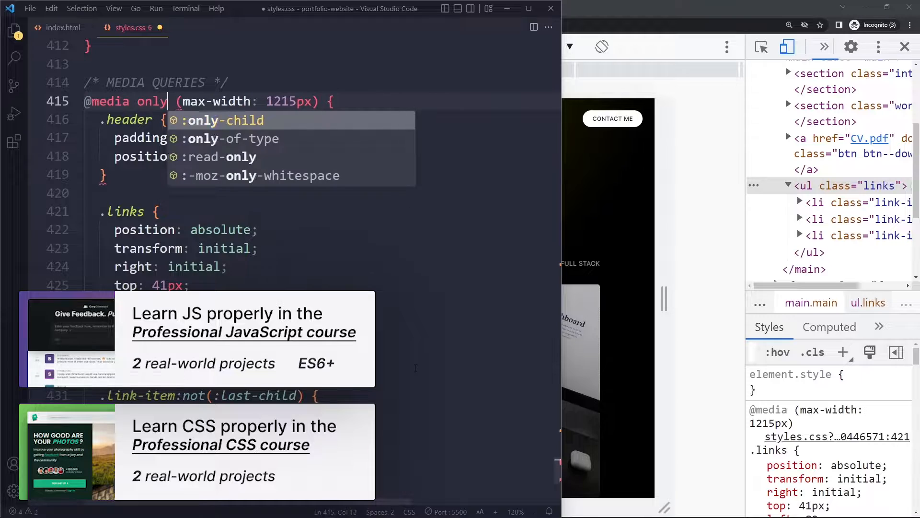
type("screen and")
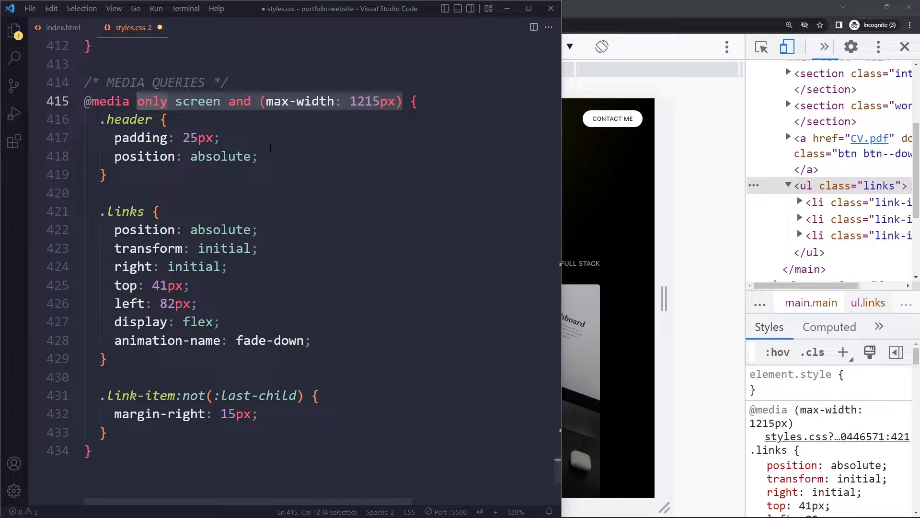
left_click(142, 100)
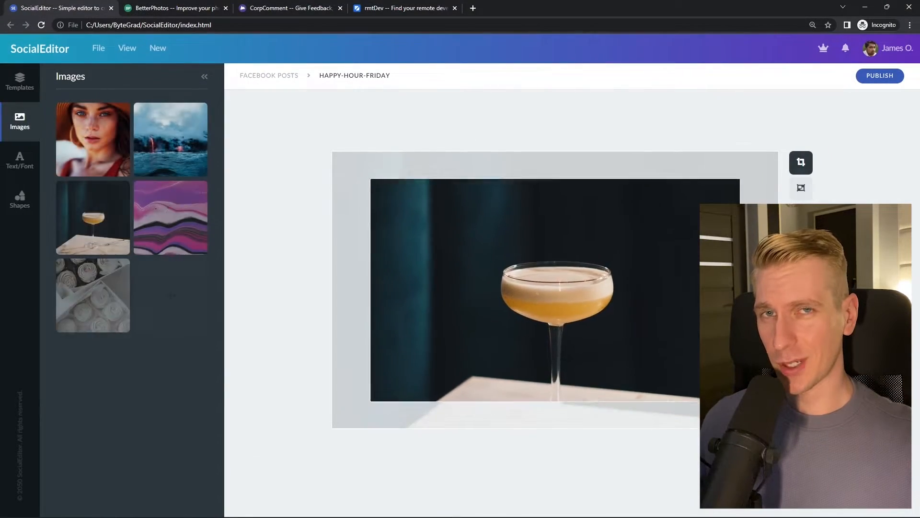
left_click(175, 8)
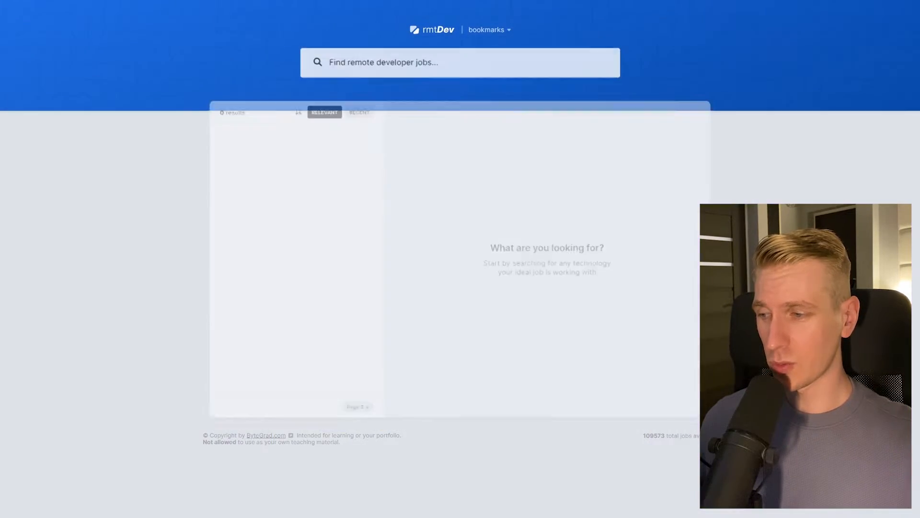
type("react developer")
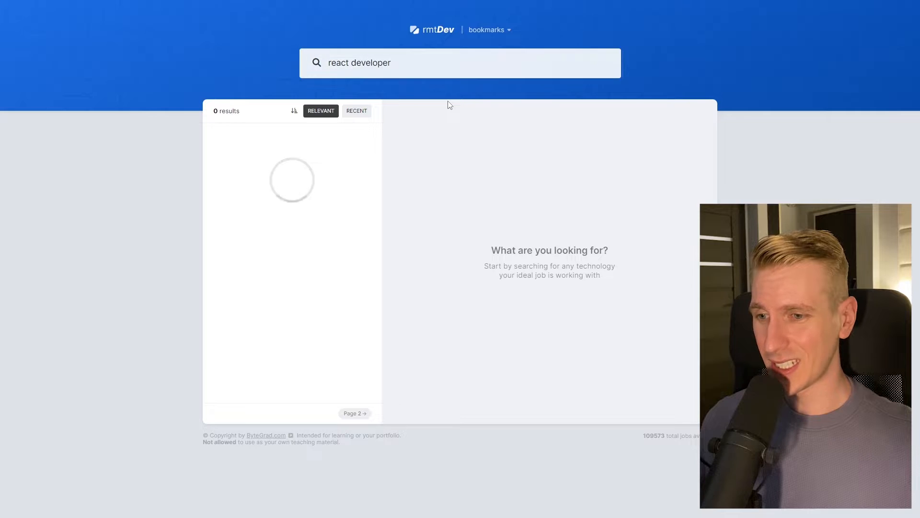
left_click(58, 8)
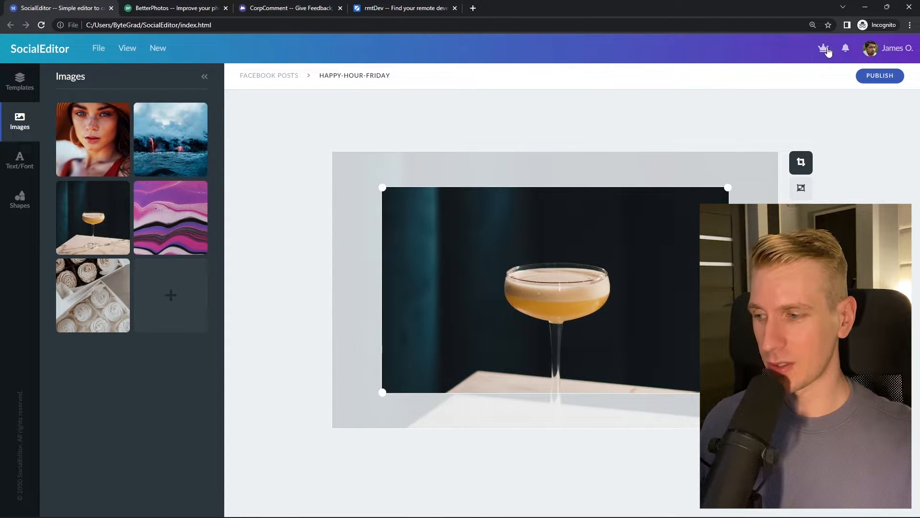
left_click(174, 8)
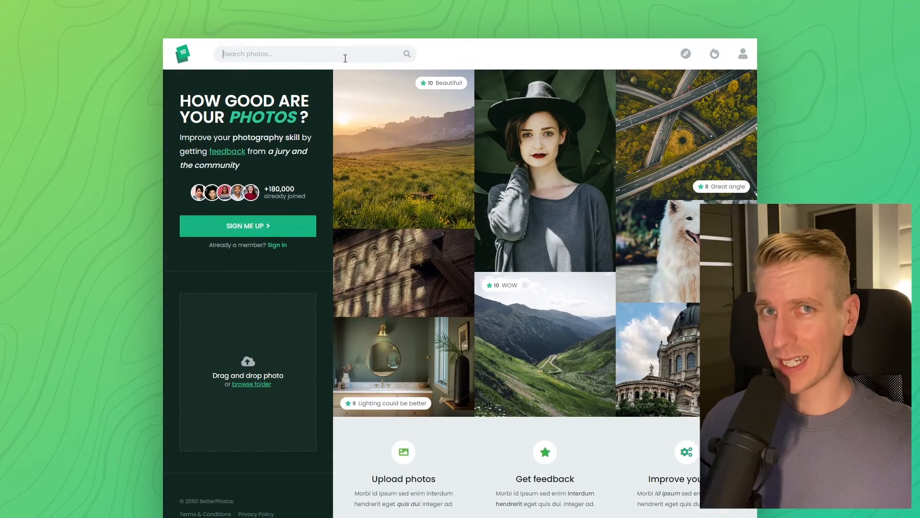